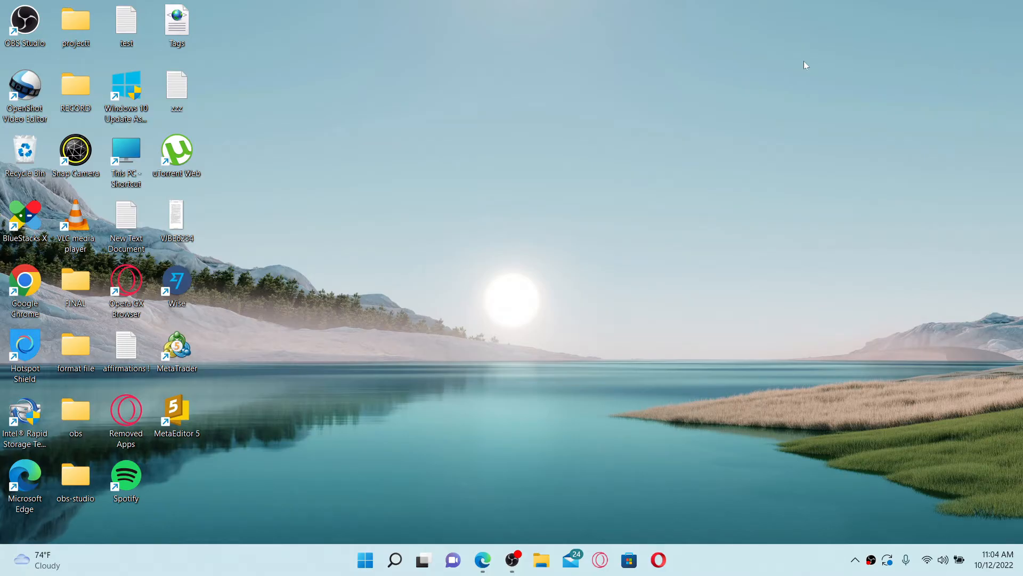
pyautogui.moveTo(529, 451)
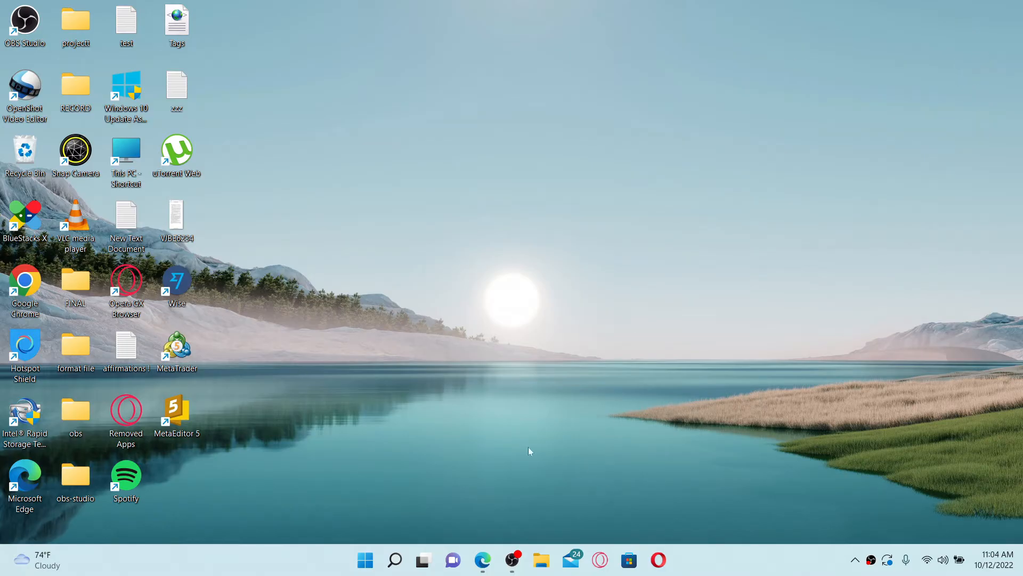
# Step: Load etrade.gov.et in Edge and bring up the Login page
pyautogui.click(482, 560)
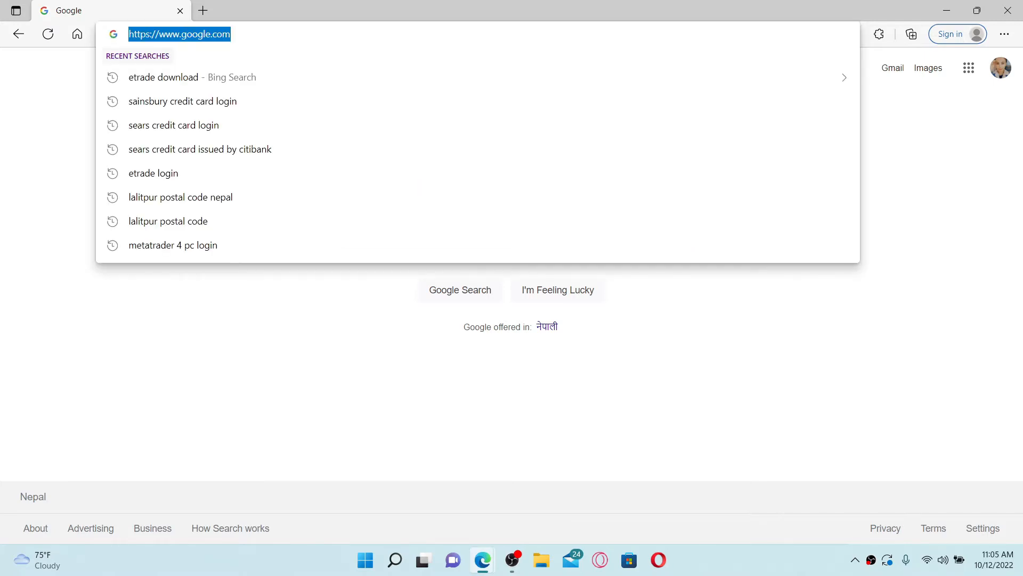
pyautogui.write('etrade.gov.et')
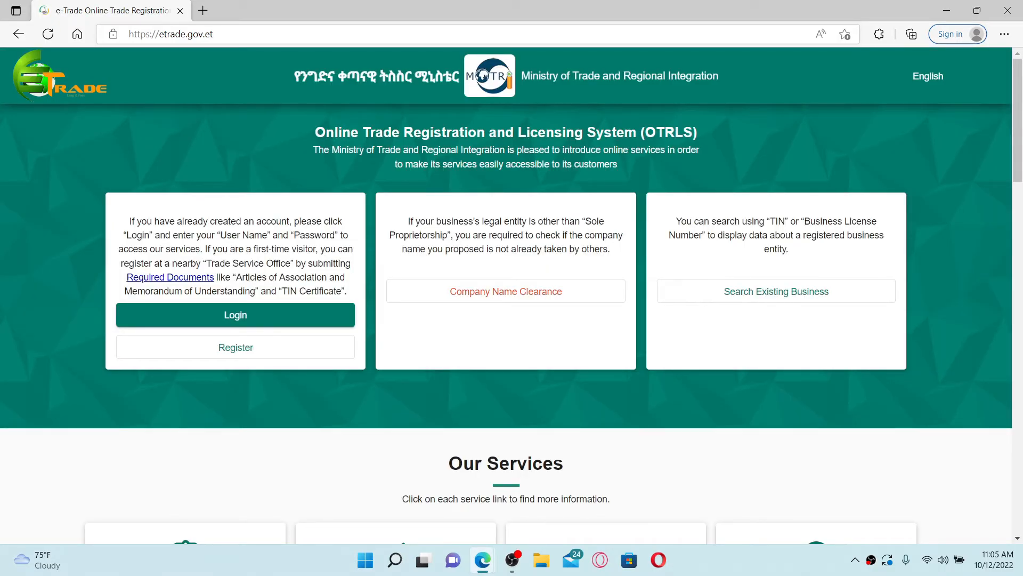
pyautogui.moveTo(234, 353)
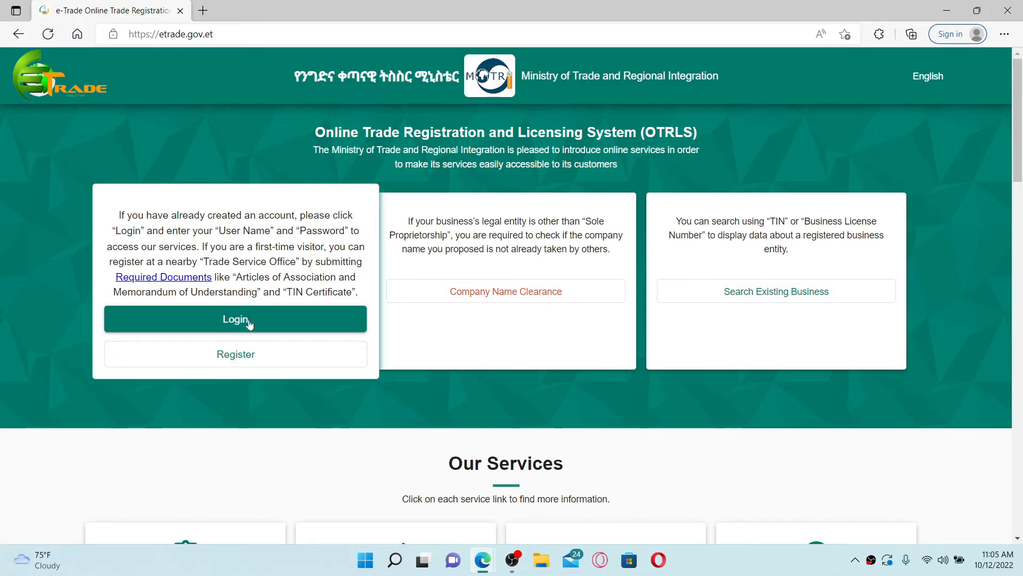
pyautogui.click(235, 319)
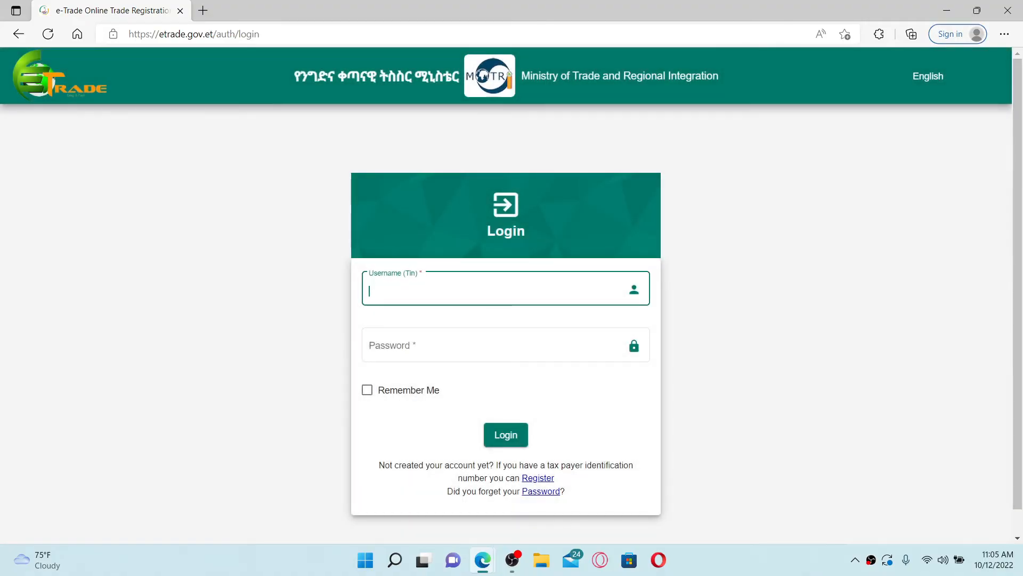
# Step: Enter the username and password, leaving Remember Me unticked
pyautogui.write('Rupadulal')
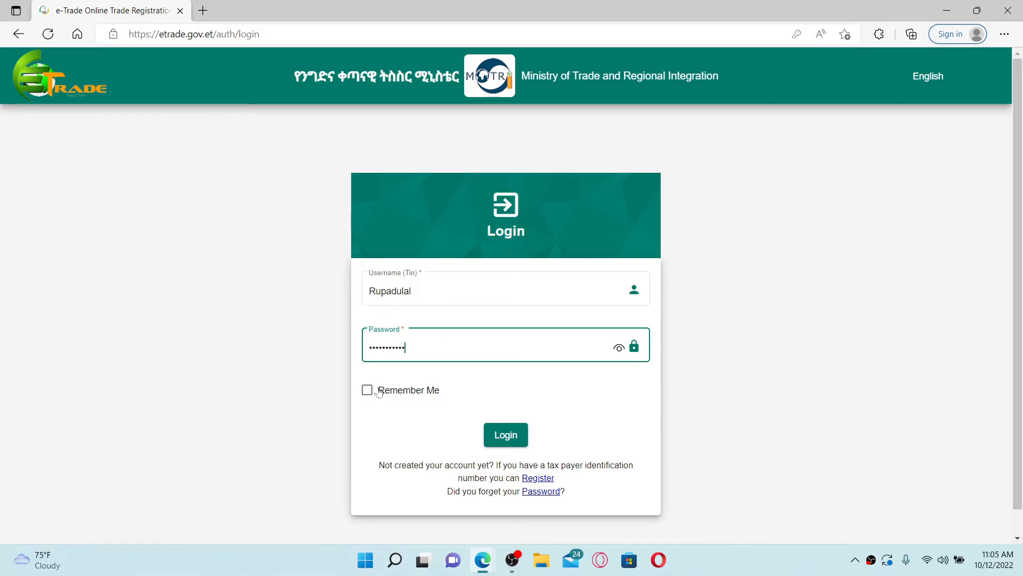
pyautogui.click(366, 390)
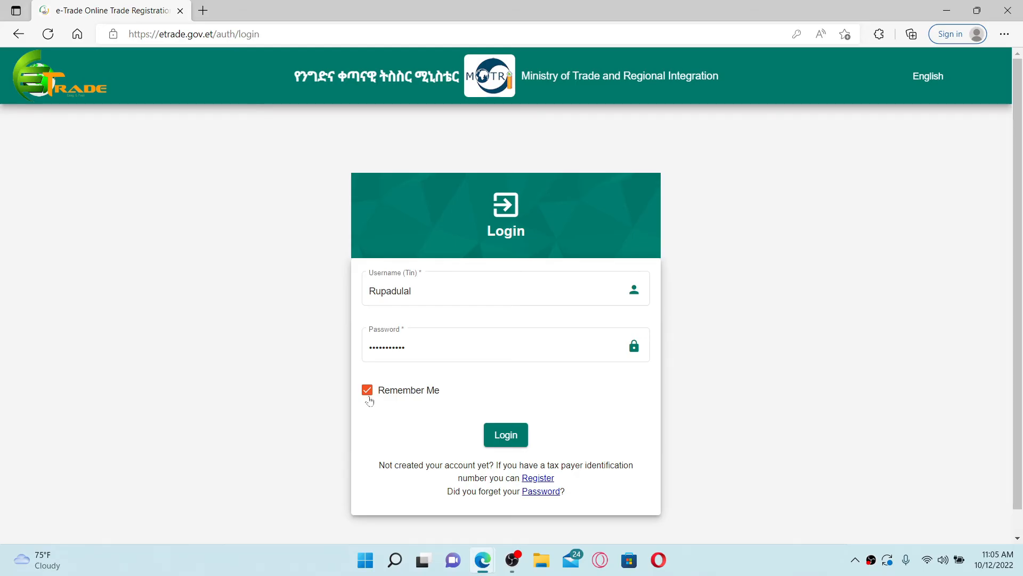
pyautogui.click(366, 390)
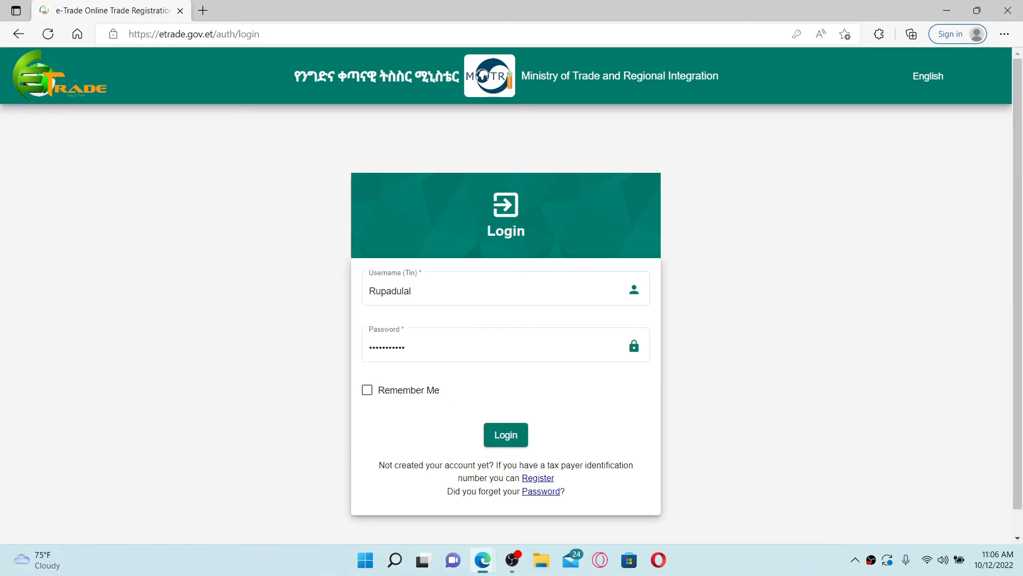
pyautogui.moveTo(473, 389)
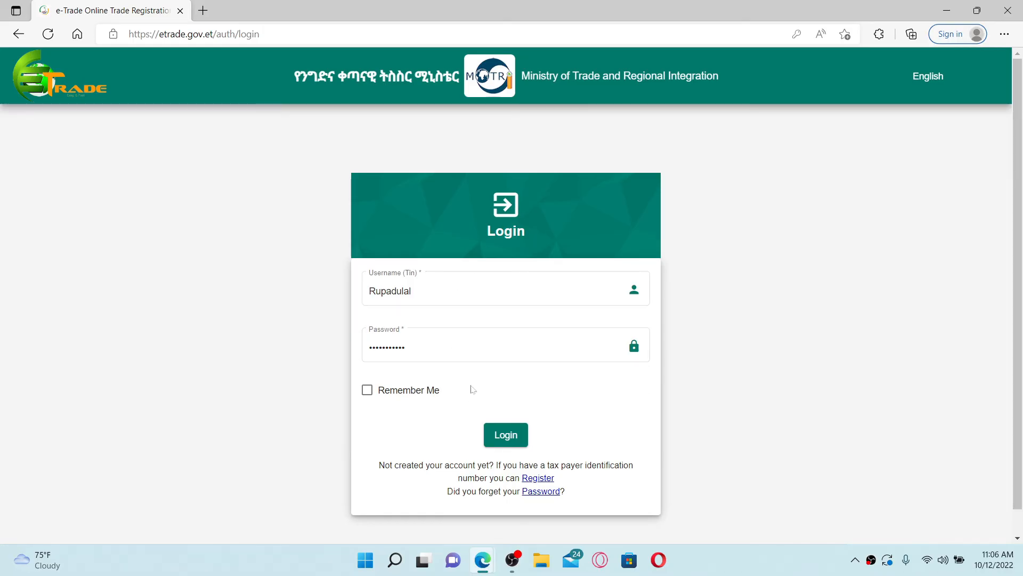